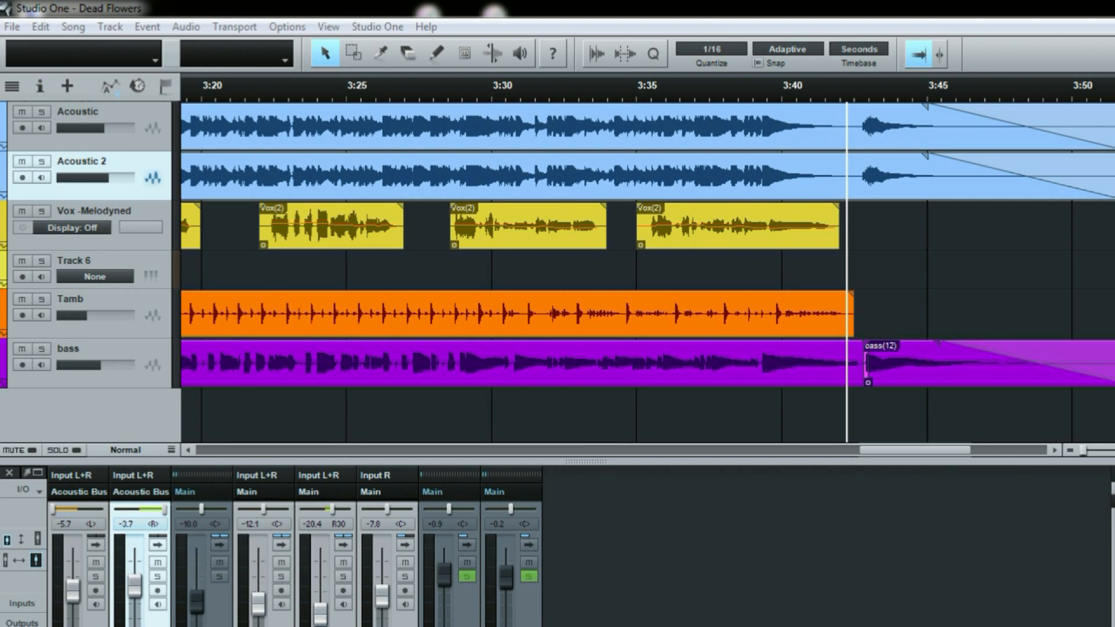
{"action": "mouse_move", "coordinate": [761, 103]}
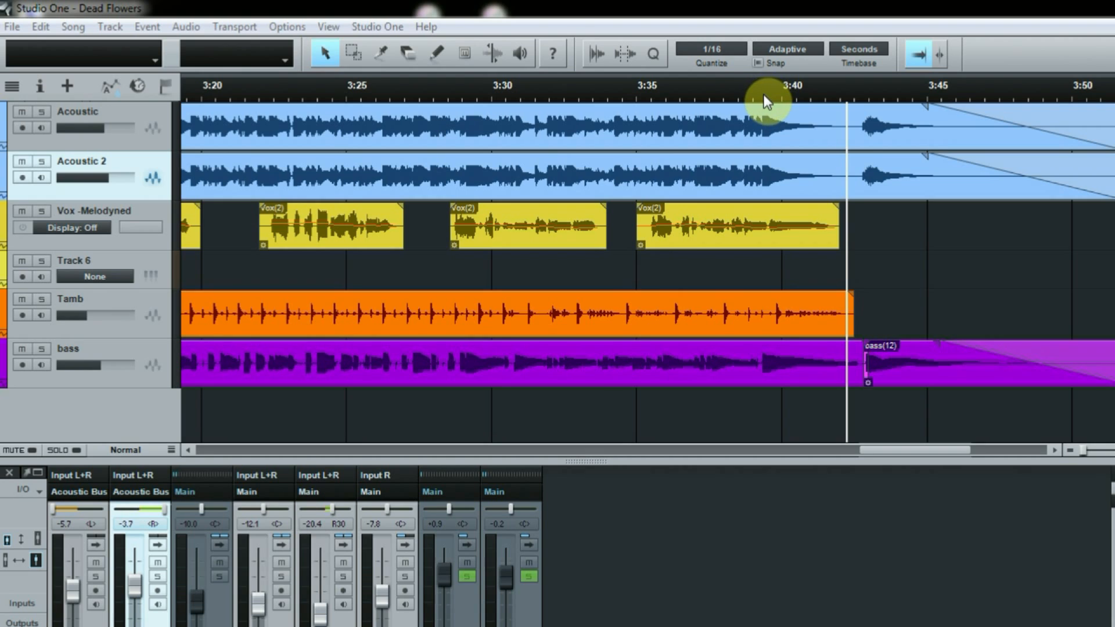
Select the last Vox -Melodyned event and split off its tail at about 3:39.5.
{"action": "left_click", "coordinate": [767, 100]}
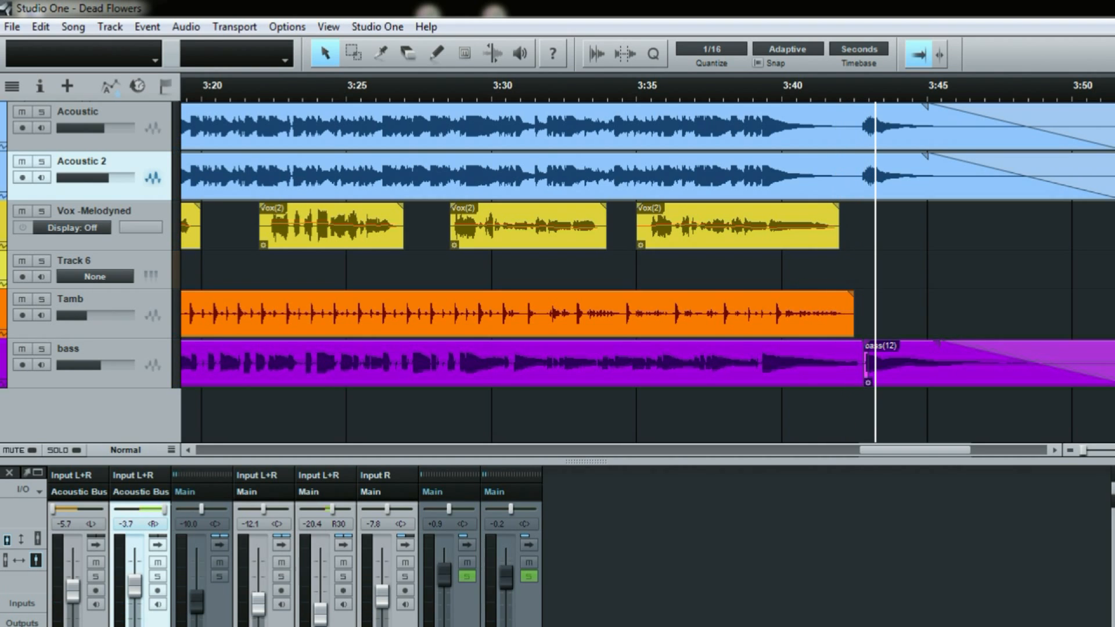
{"action": "left_click", "coordinate": [736, 226]}
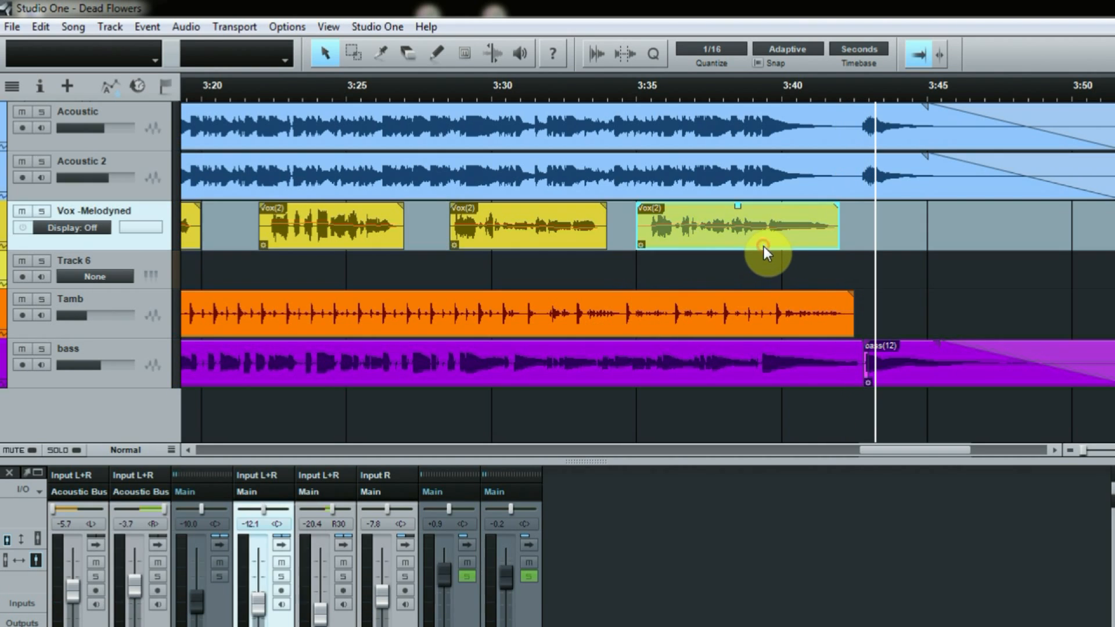
{"action": "mouse_move", "coordinate": [437, 104]}
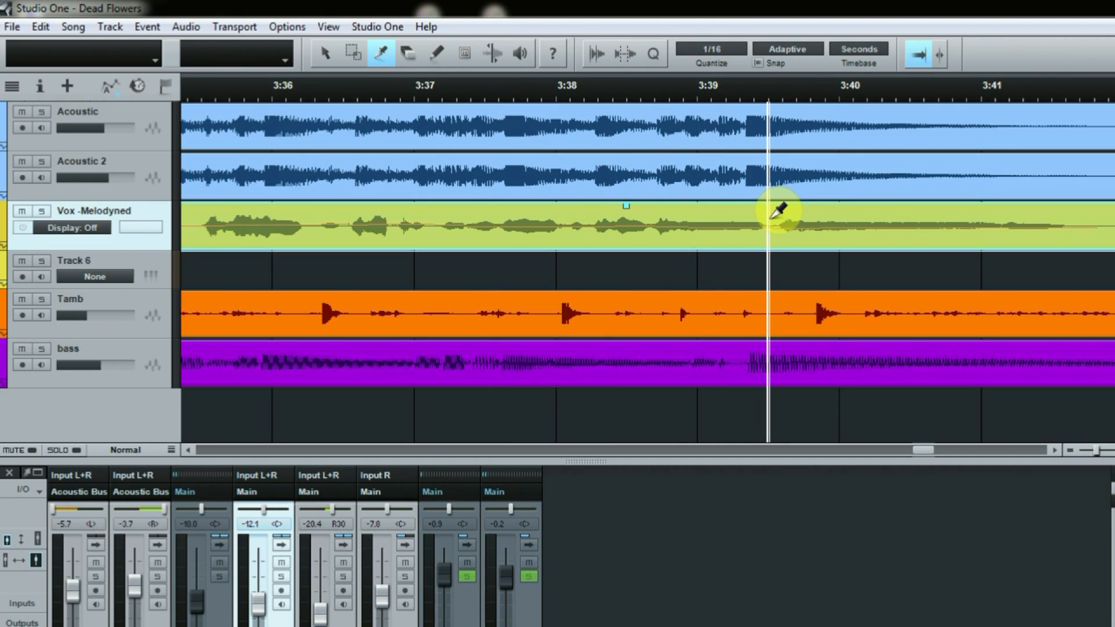
{"action": "left_click", "coordinate": [776, 221]}
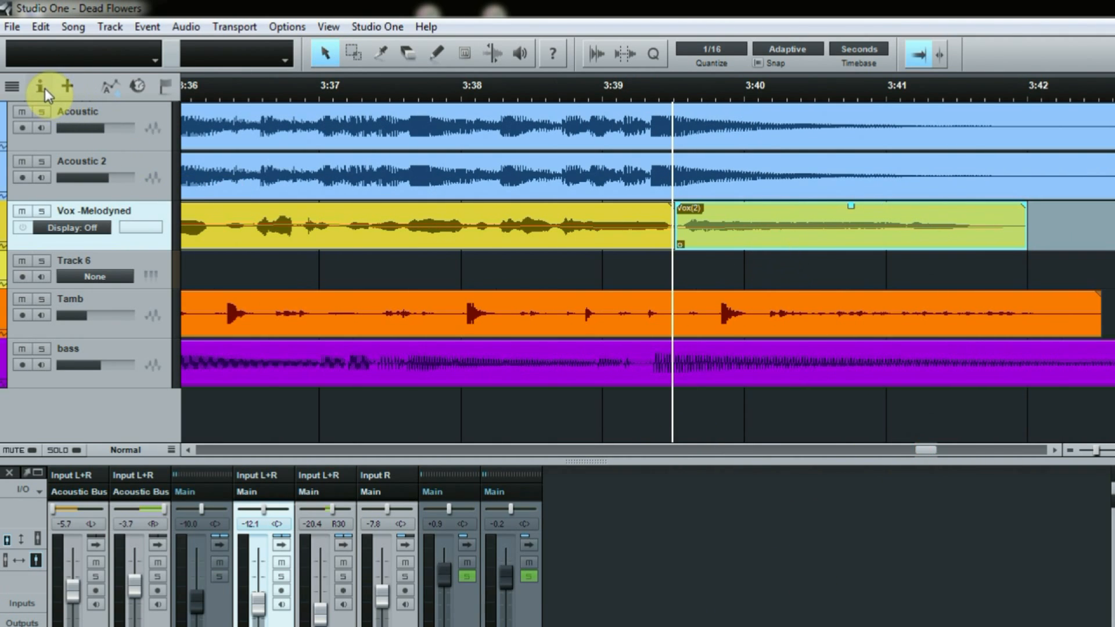
Show the Inspector for the separated Vox(2) tail event.
{"action": "left_click", "coordinate": [40, 86]}
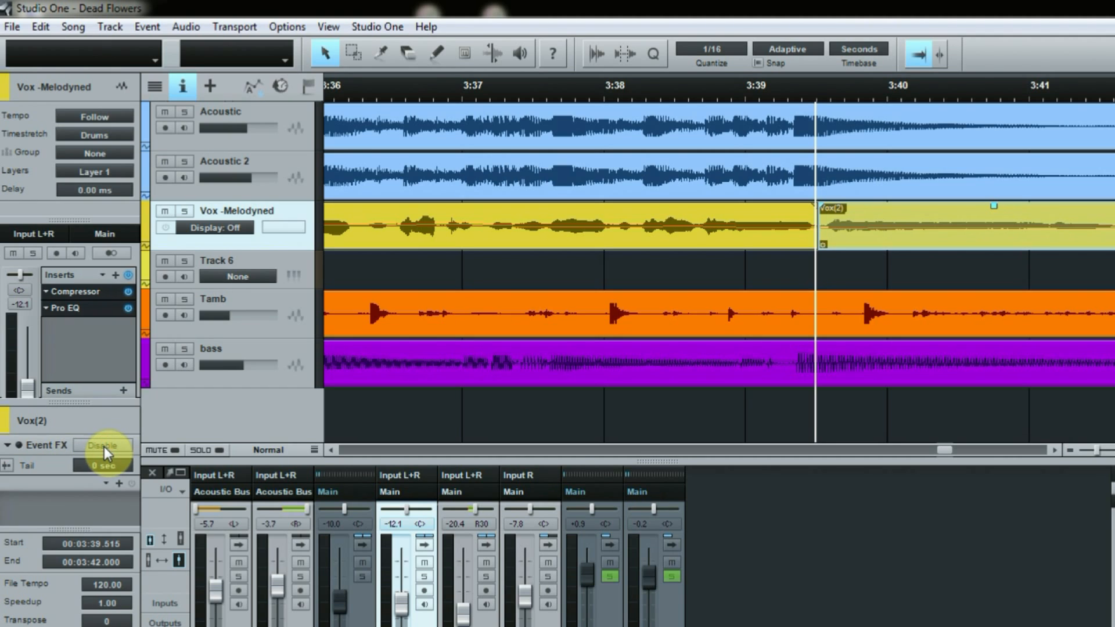
{"action": "mouse_move", "coordinate": [85, 508]}
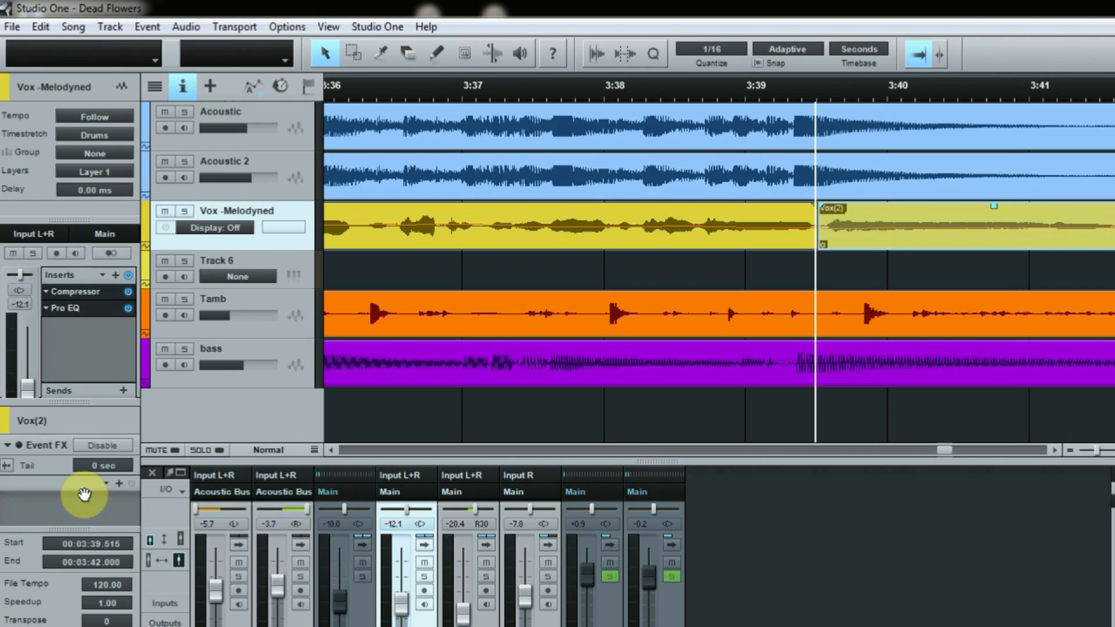
{"action": "mouse_move", "coordinate": [853, 298]}
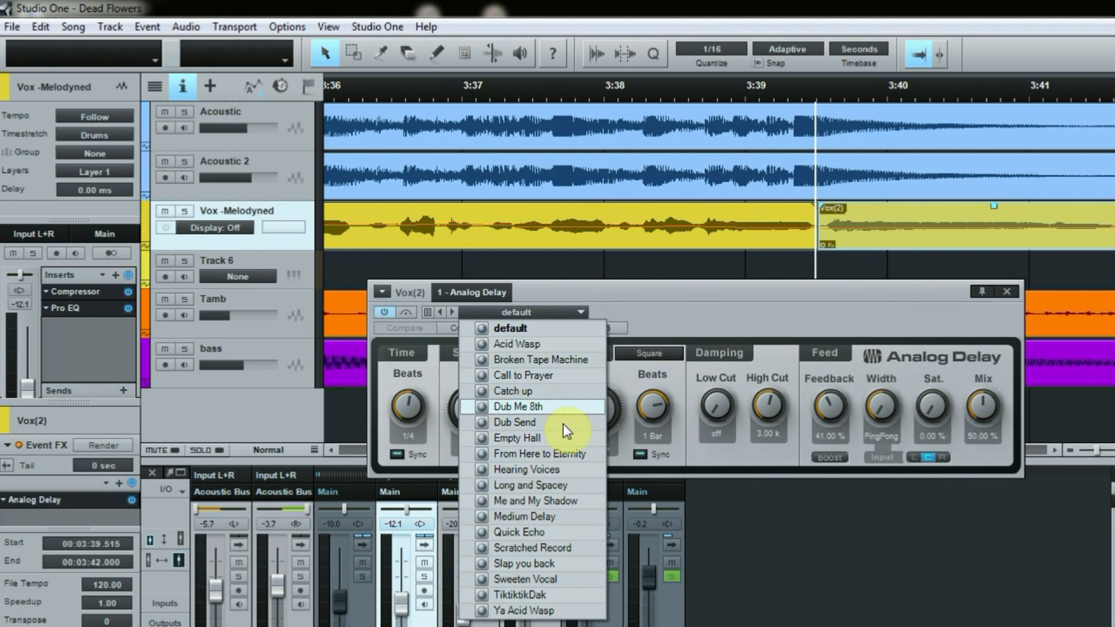
{"action": "mouse_move", "coordinate": [554, 516]}
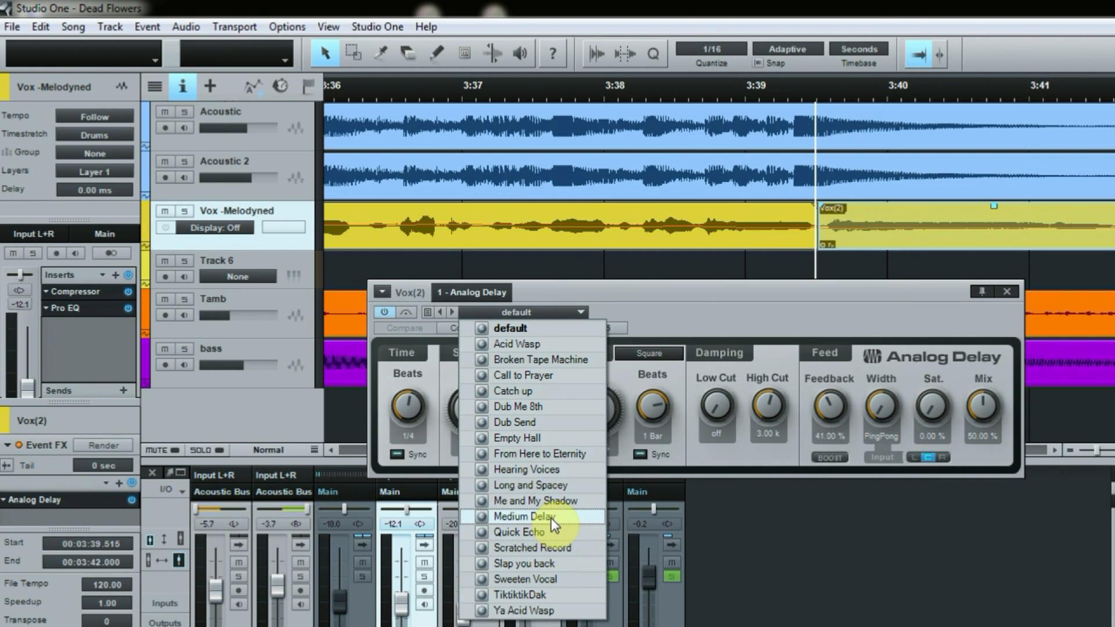
Load the Medium Delay preset into the Analog Delay event effect.
{"action": "left_click", "coordinate": [526, 516]}
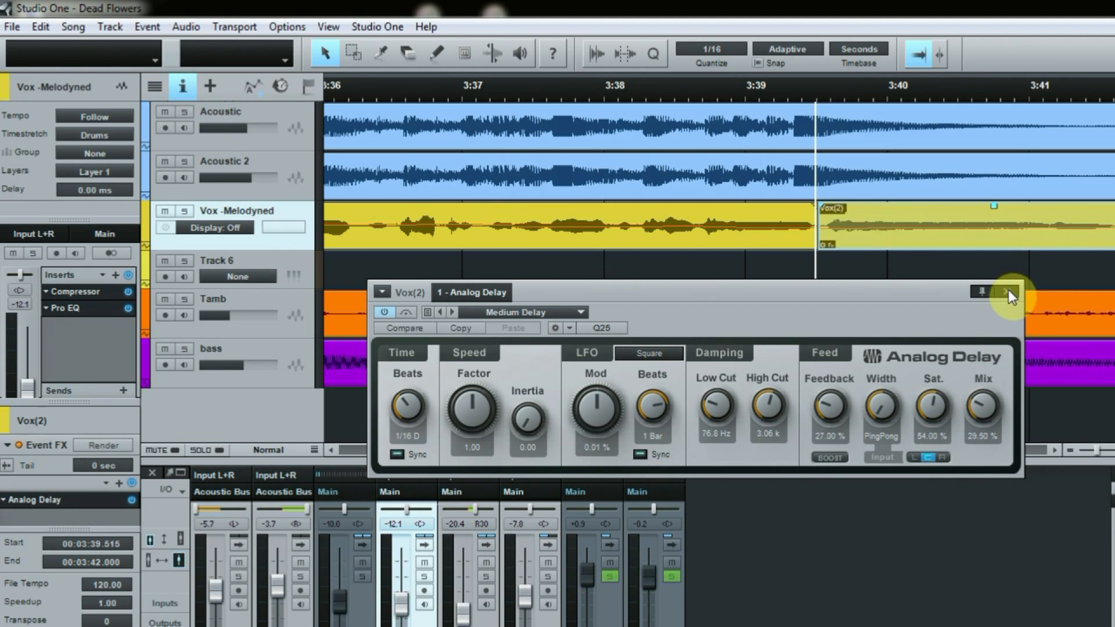
Close the Analog Delay window and scroll the arrangement right.
{"action": "left_click", "coordinate": [1004, 292]}
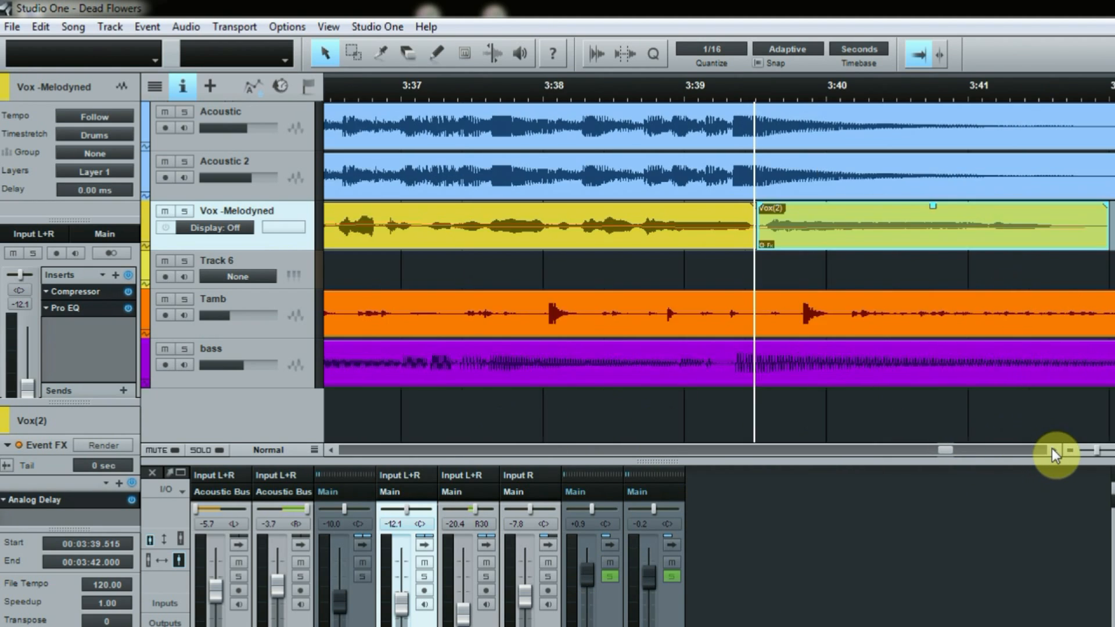
{"action": "scroll", "scroll_direction": "right", "scroll_amount": 3}
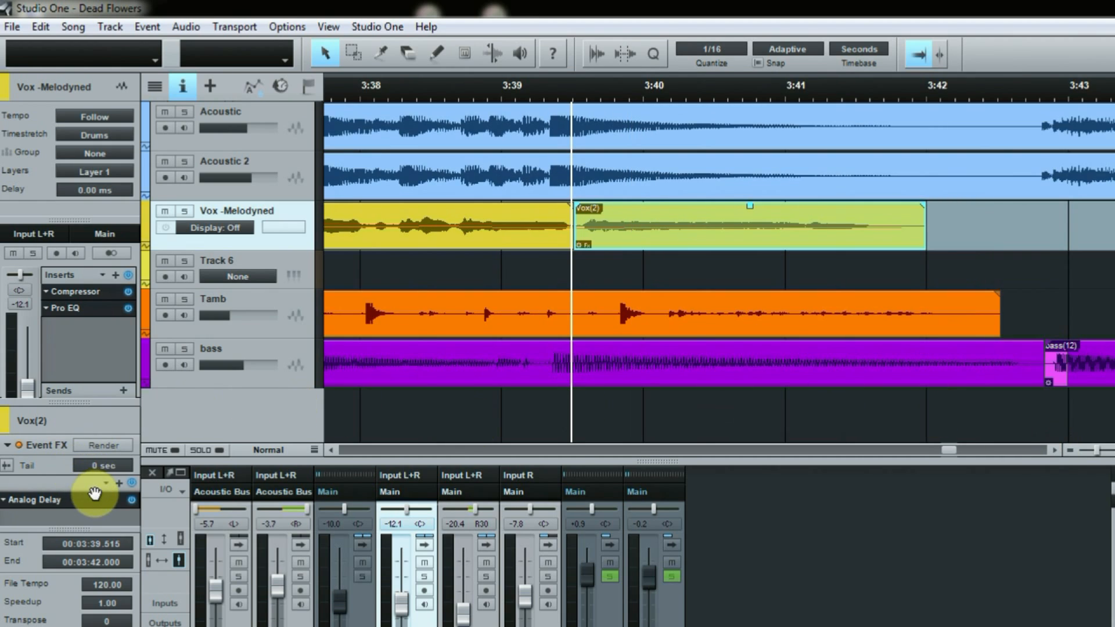
{"action": "mouse_move", "coordinate": [348, 377]}
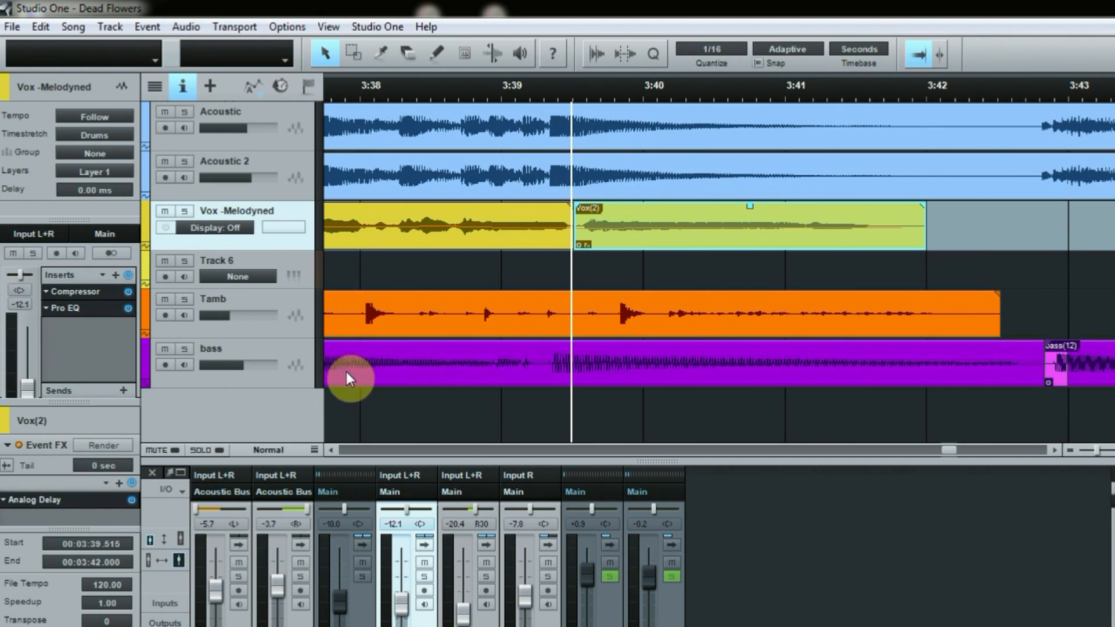
{"action": "mouse_move", "coordinate": [390, 76]}
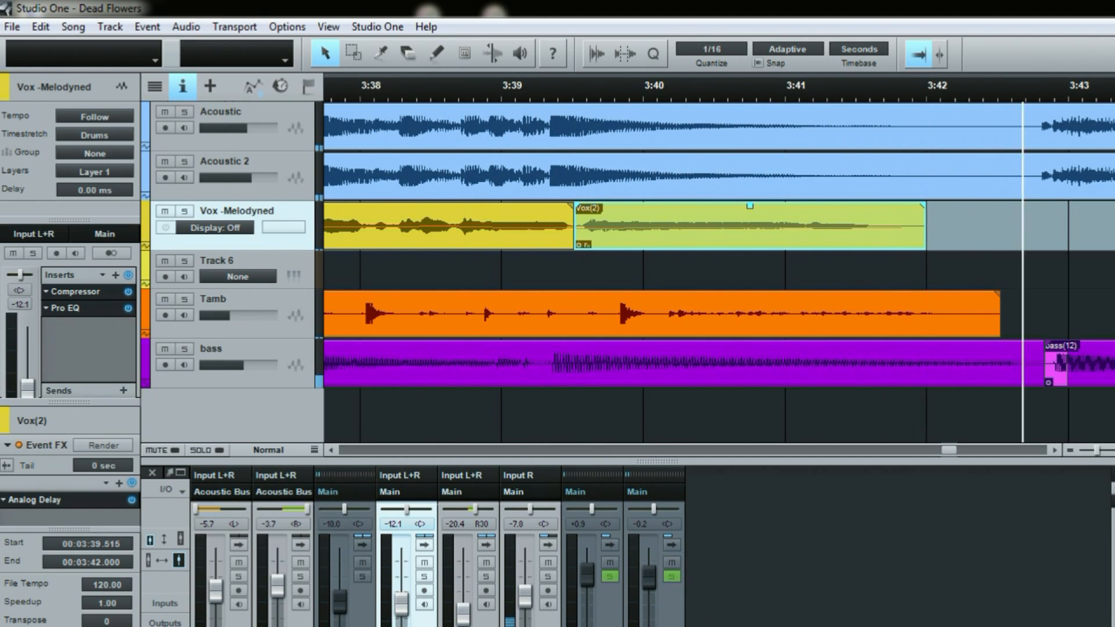
{"action": "mouse_move", "coordinate": [759, 140]}
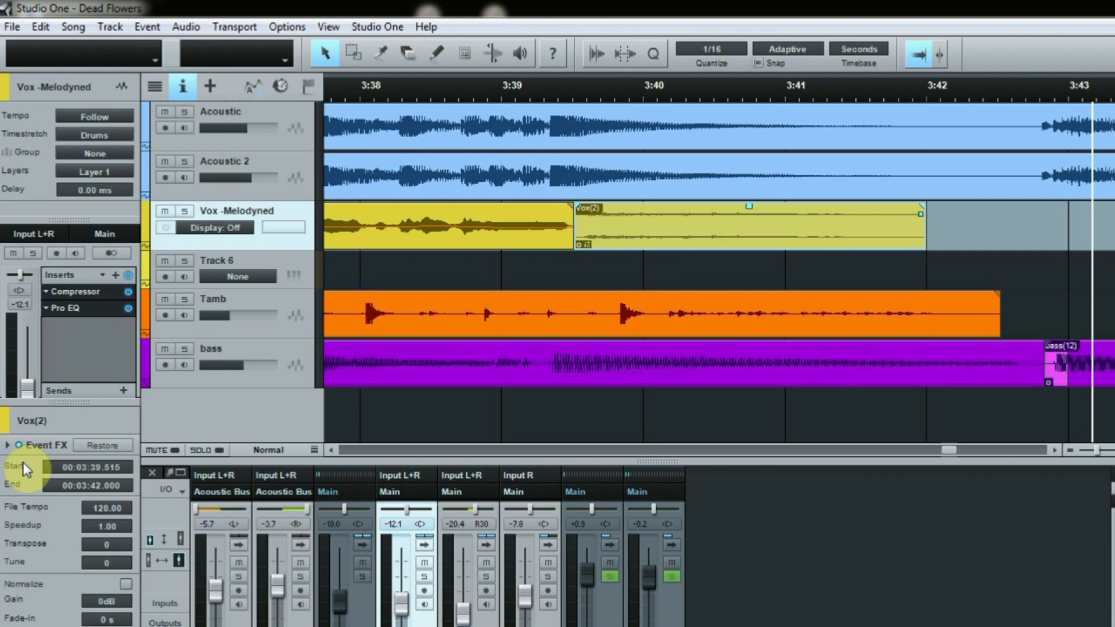
{"action": "mouse_move", "coordinate": [35, 462]}
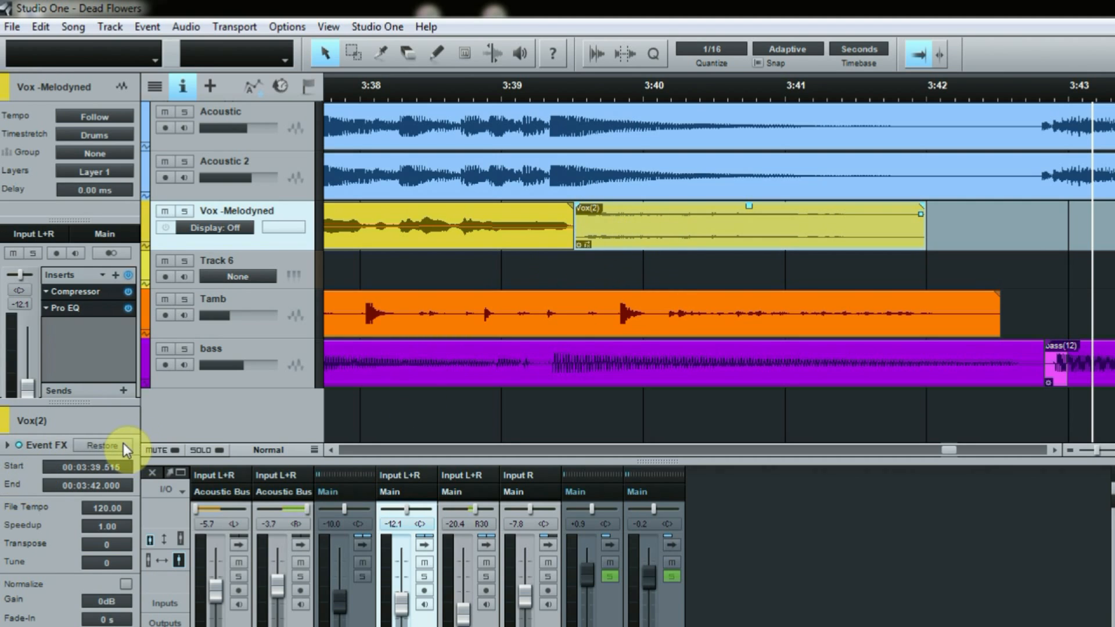
Restore the rendered Vox(2) event so Analog Delay is live again.
{"action": "left_click", "coordinate": [101, 446]}
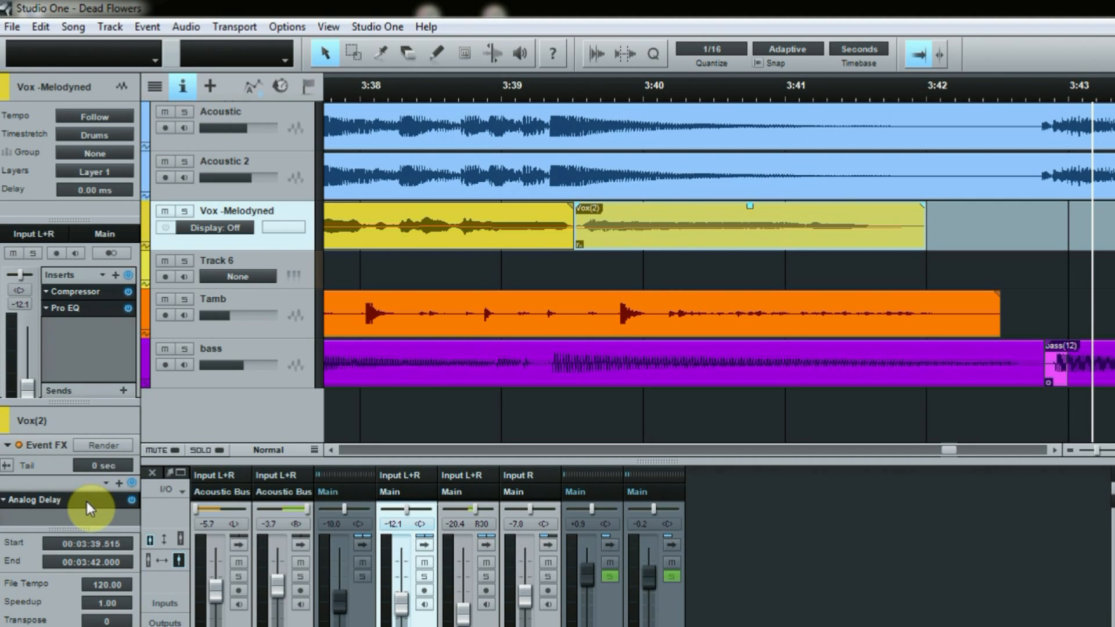
{"action": "mouse_move", "coordinate": [29, 476]}
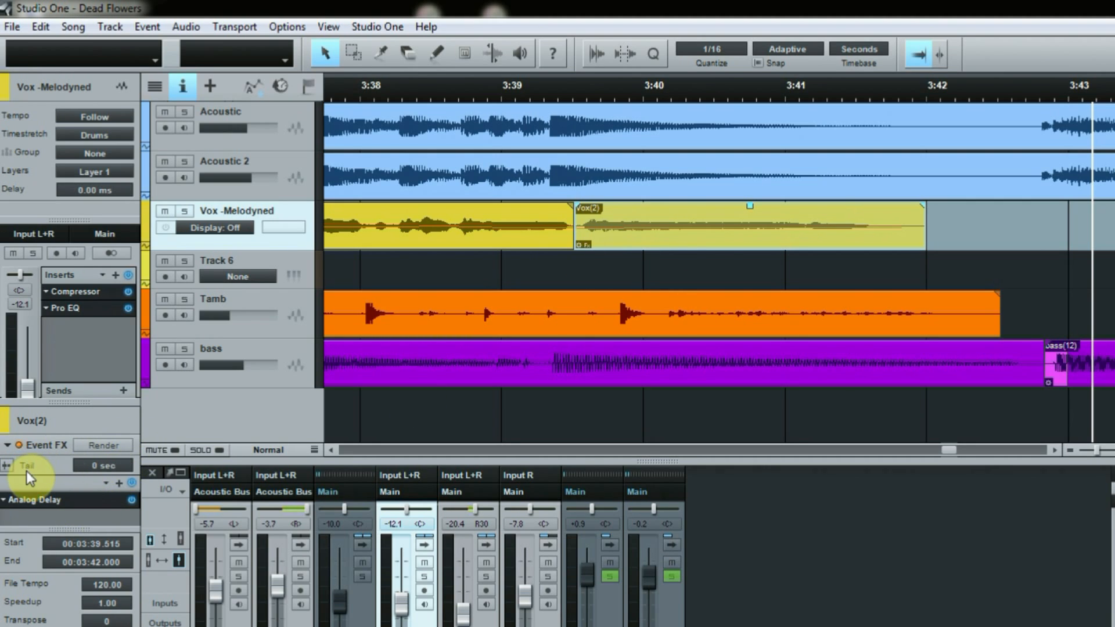